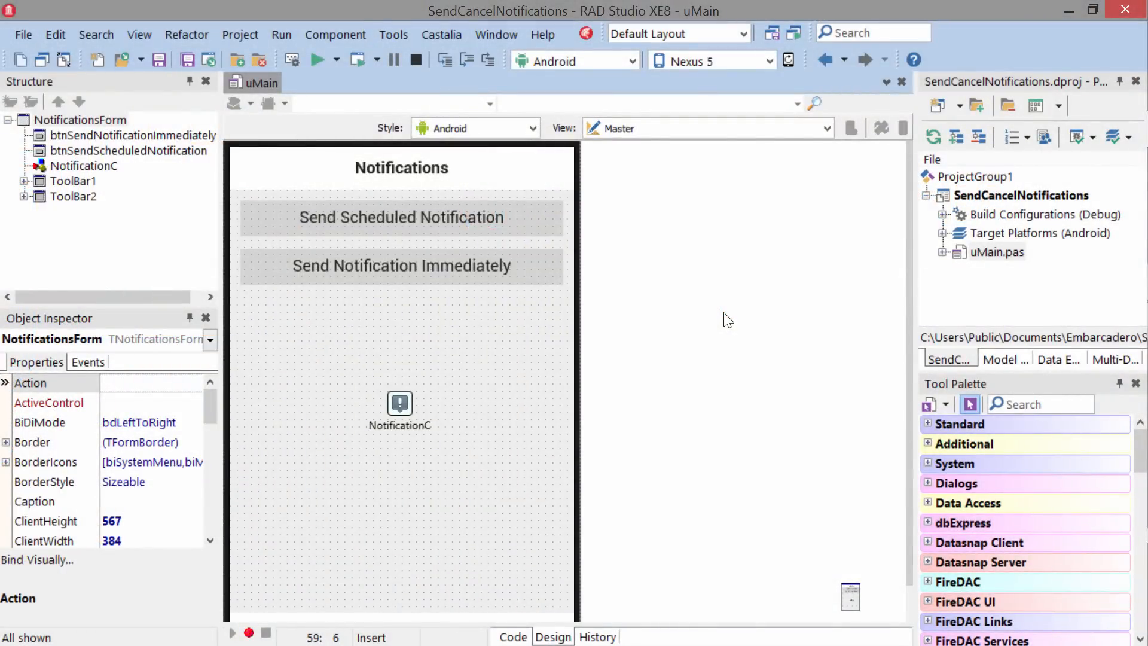
mouse_move(507, 343)
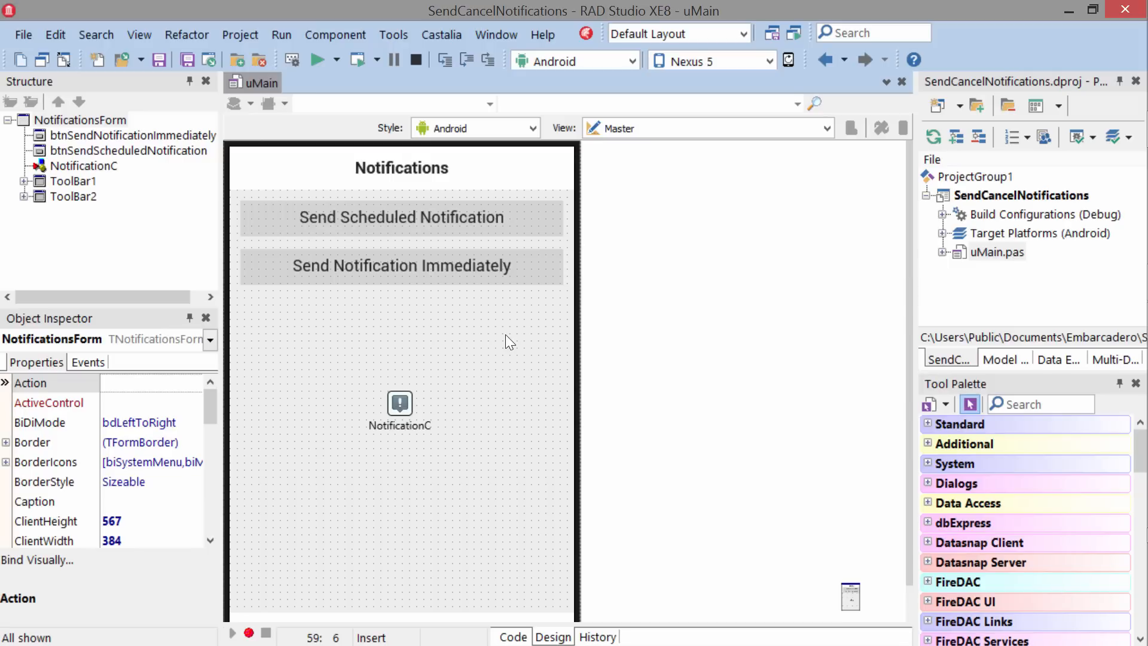
- Select the NotificationC TNotificationCenter component to show its properties in the Object Inspector
click(400, 404)
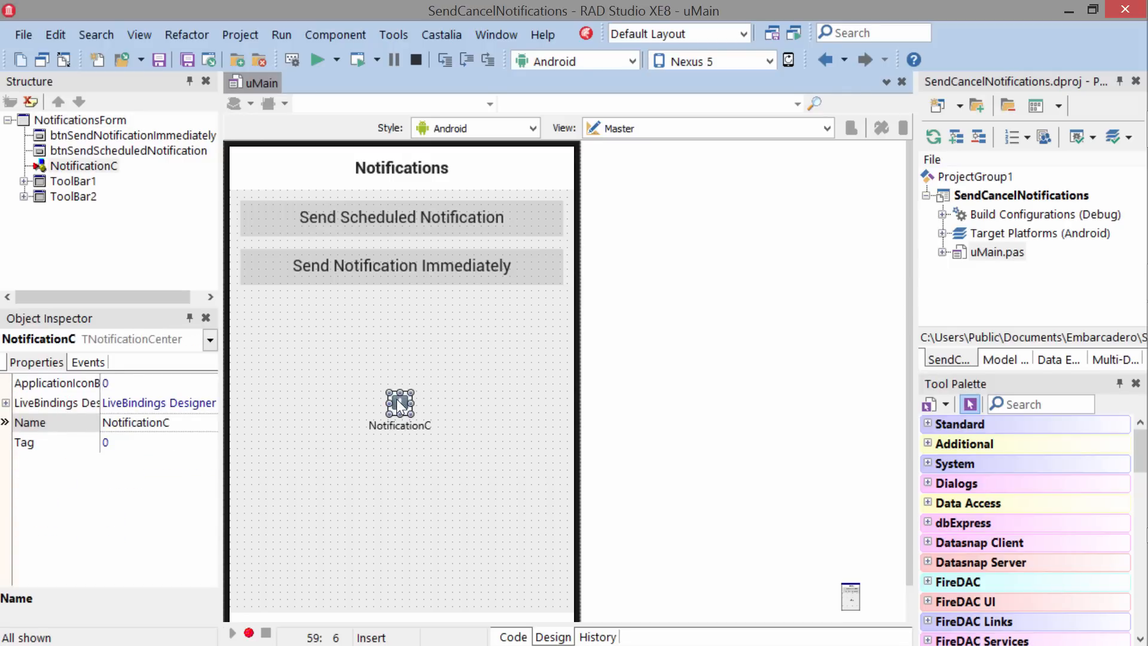
- Show the uMain unit code with the btnSendNotificationImmediatelyClick handler
click(512, 636)
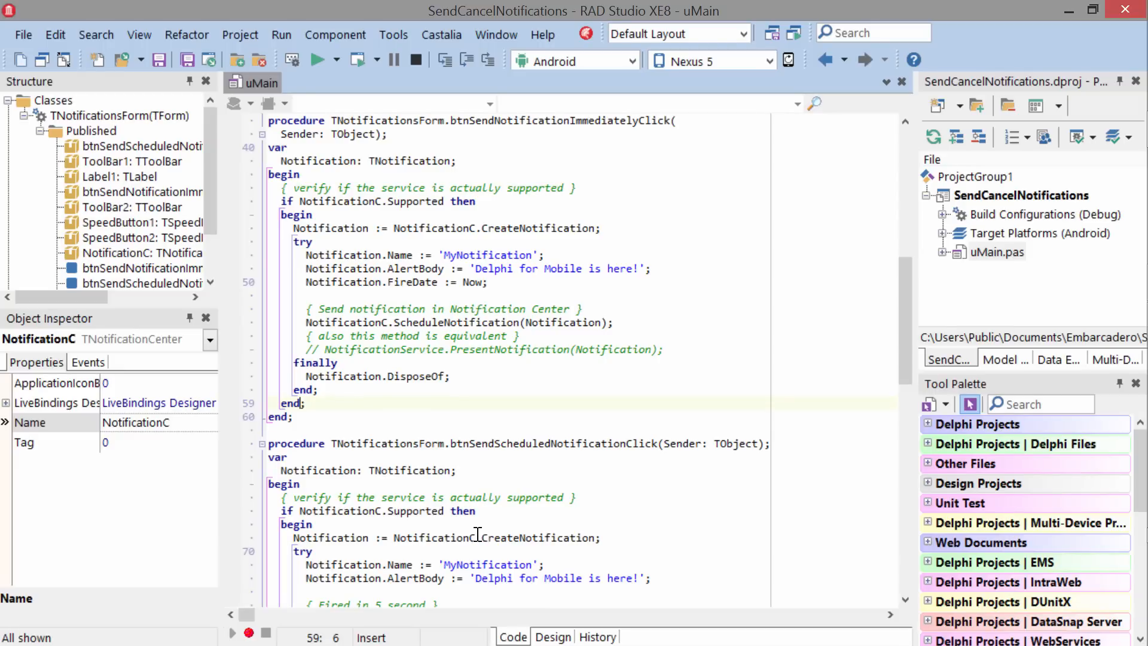
mouse_move(600, 174)
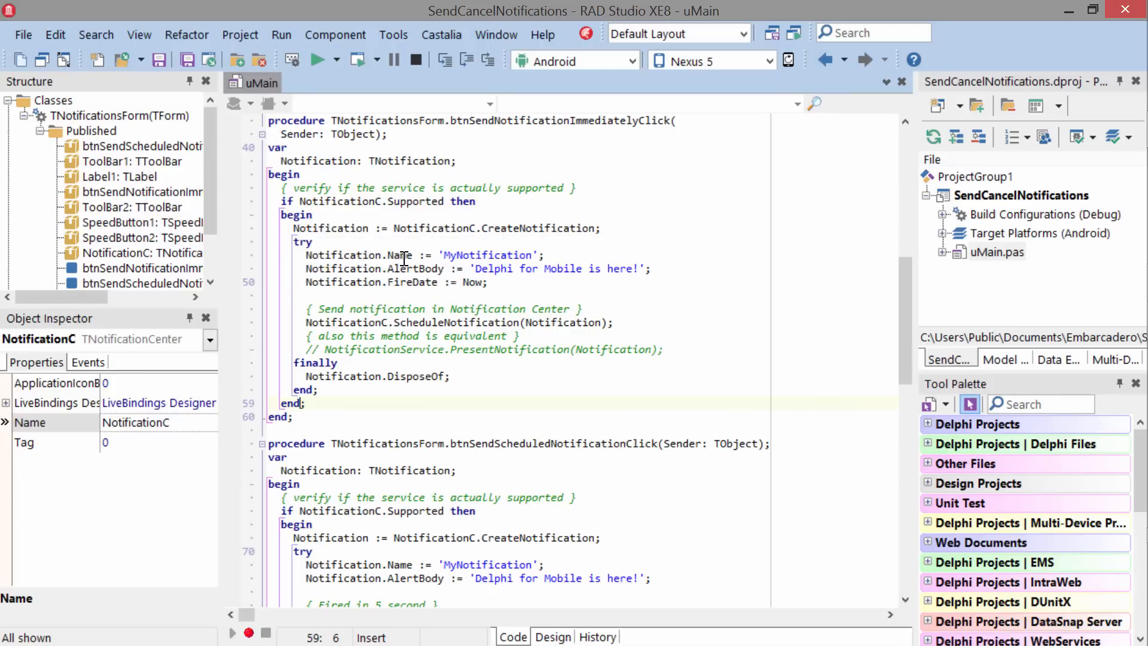
mouse_move(466, 282)
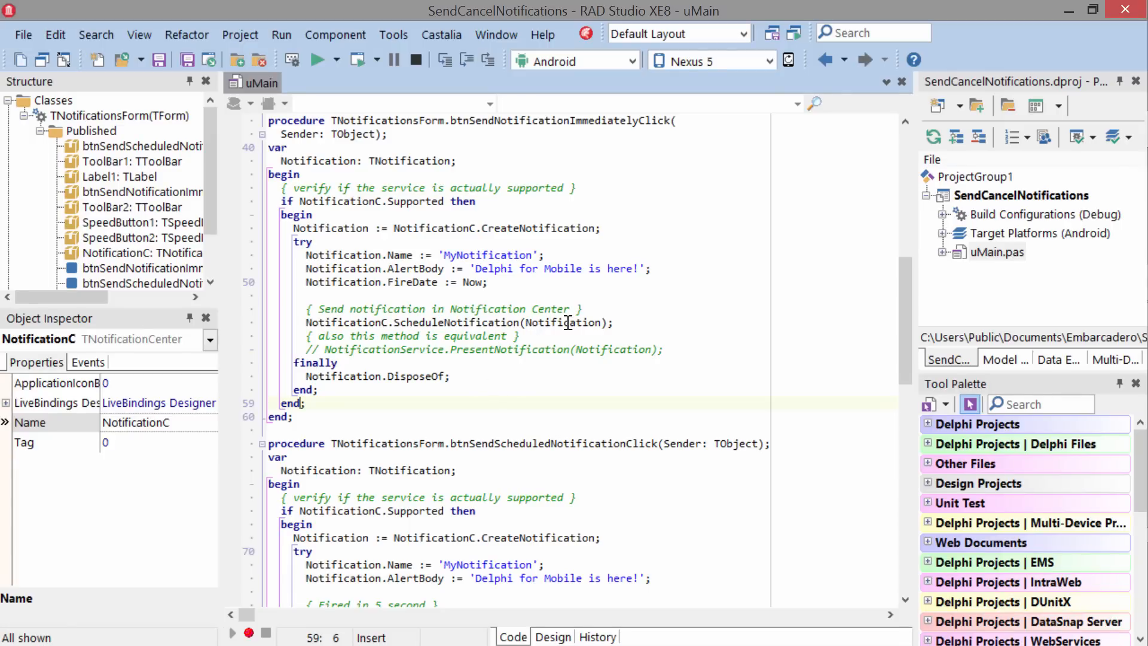
mouse_move(546, 380)
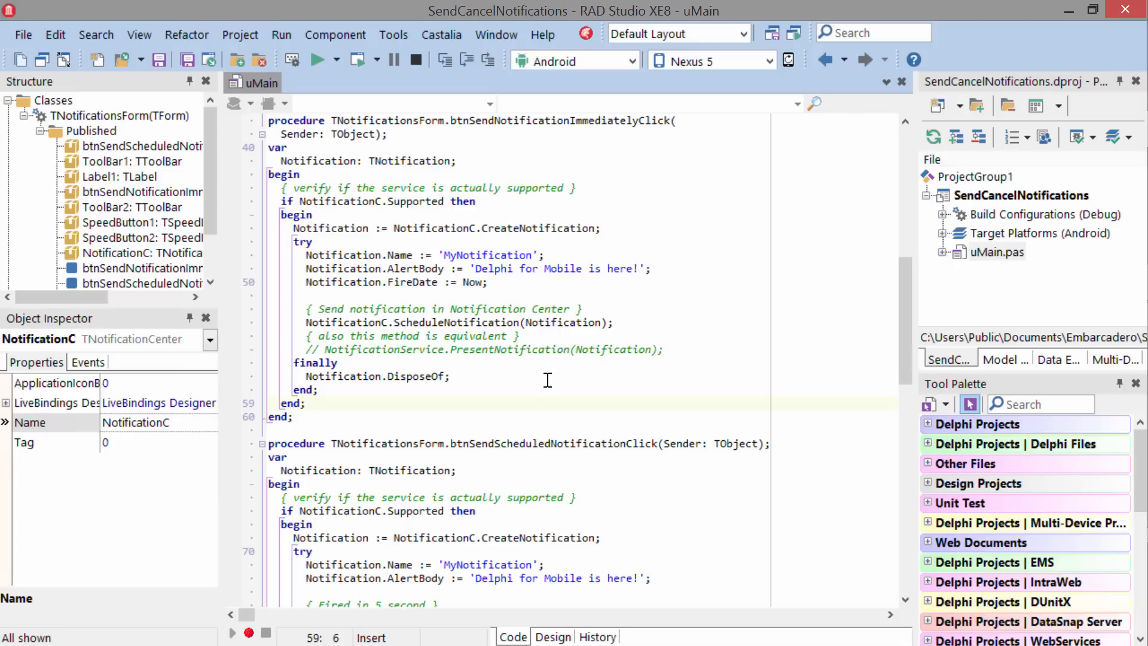
mouse_move(417, 377)
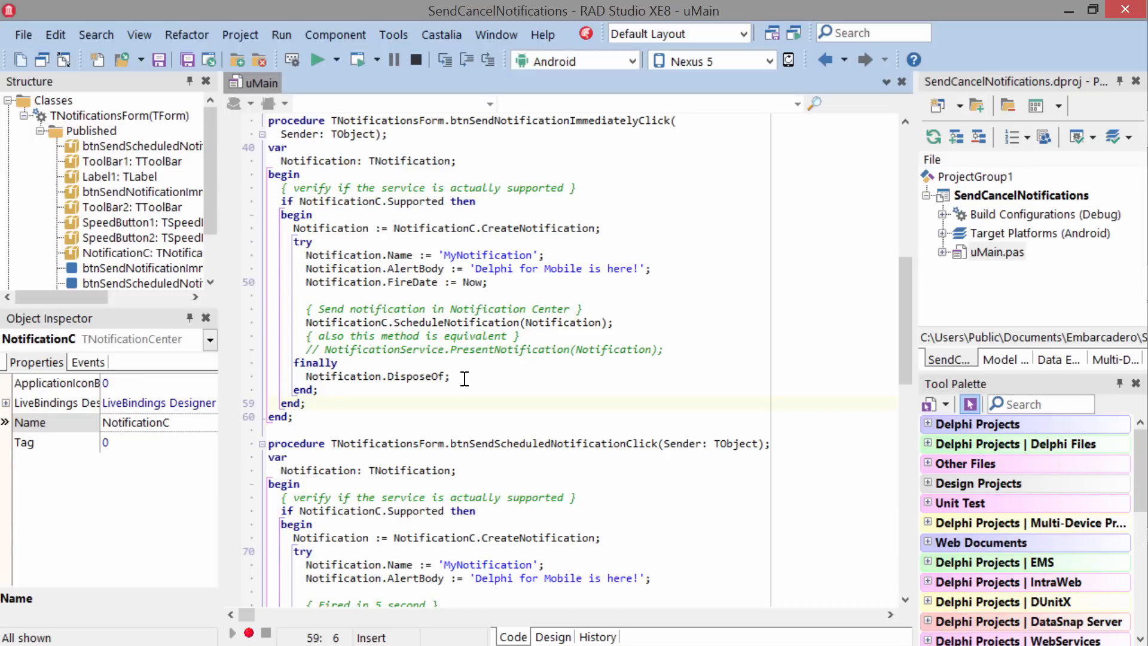
- Scroll the uMain code down to btnSendScheduledNotificationClick and the cancel handlers
scroll(down, 3)
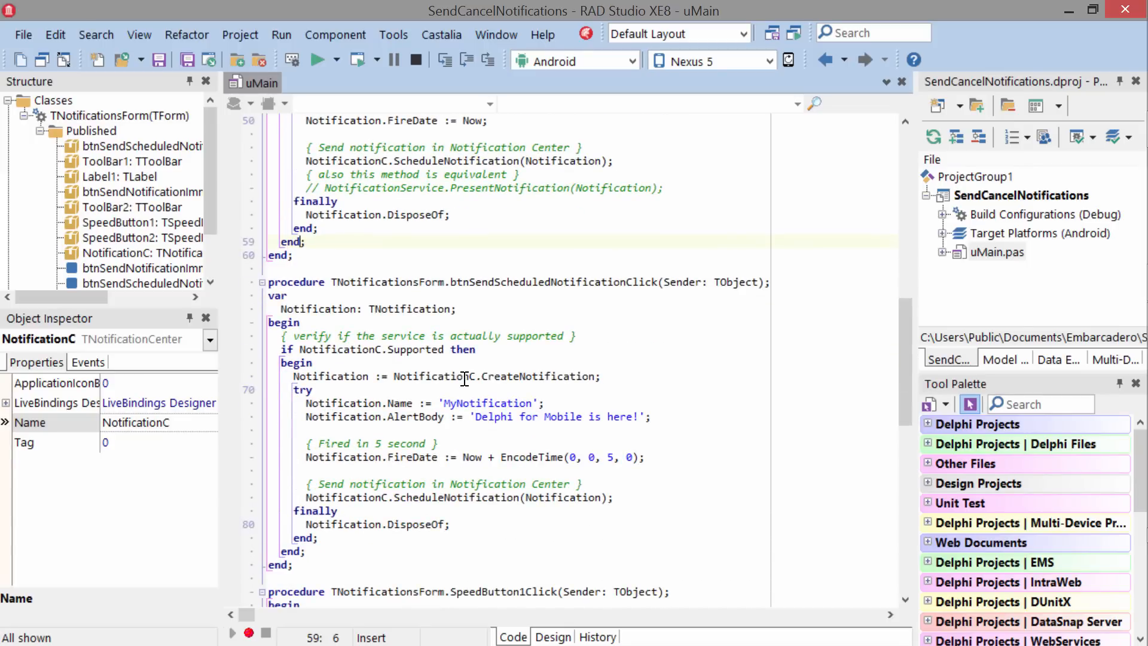
scroll(down, 3)
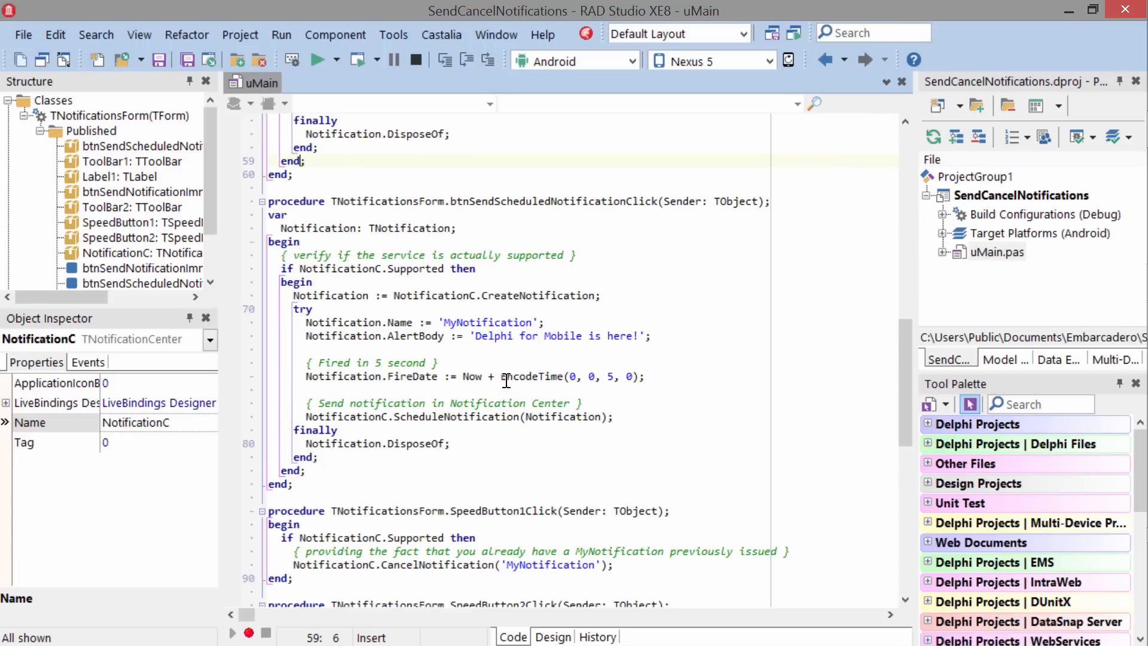
mouse_move(534, 377)
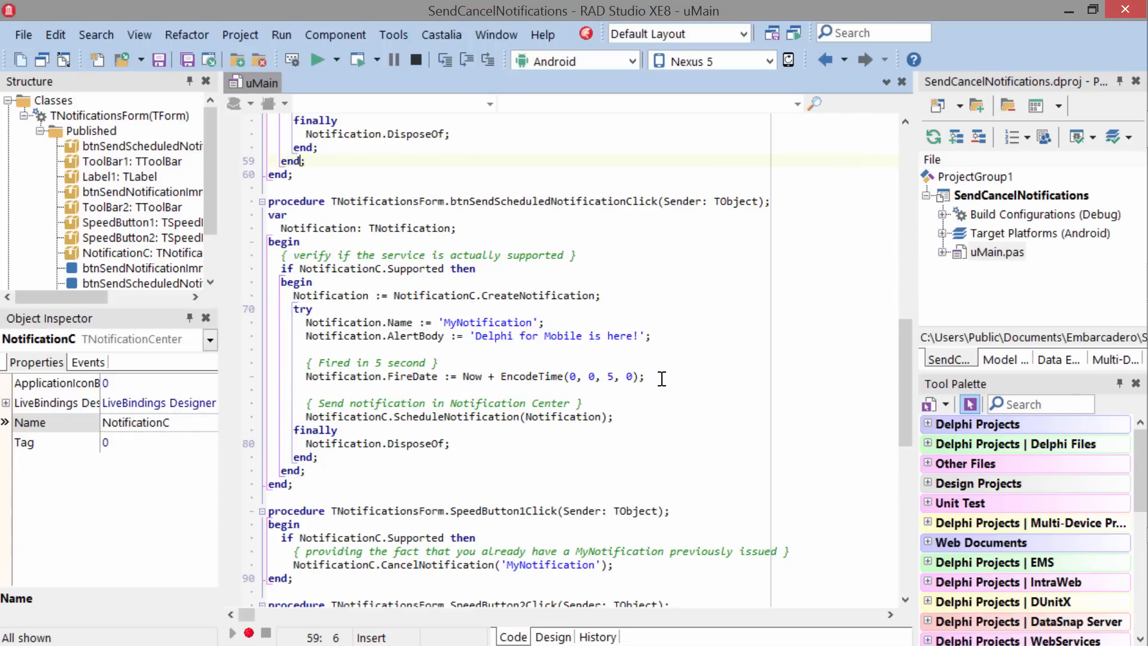
mouse_move(439, 416)
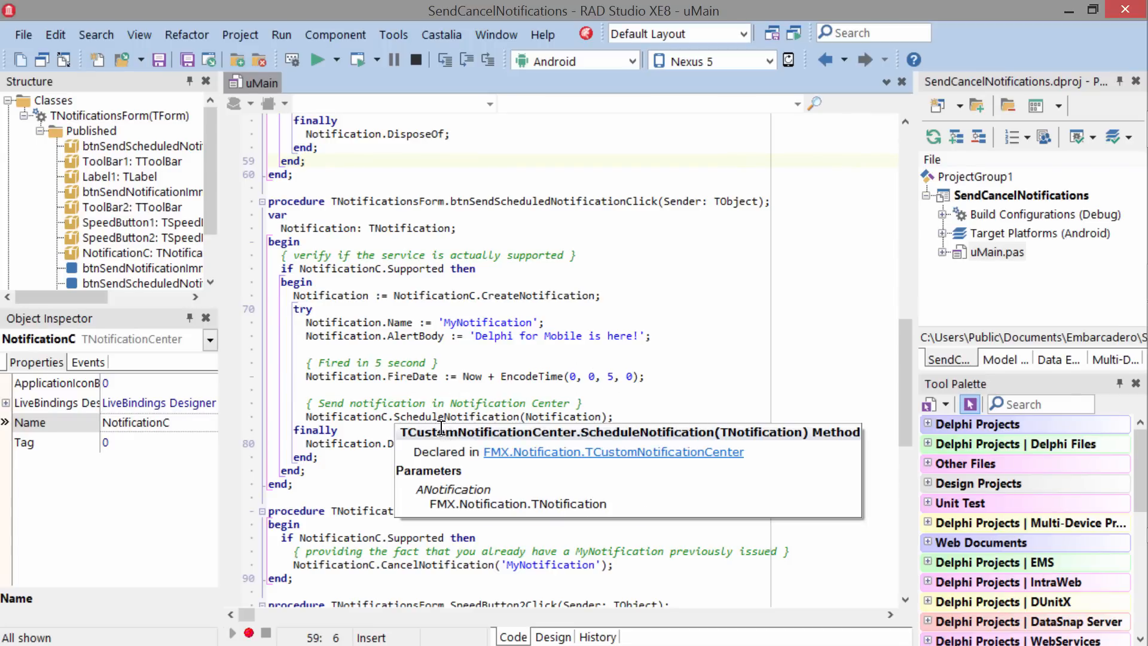
mouse_move(401, 321)
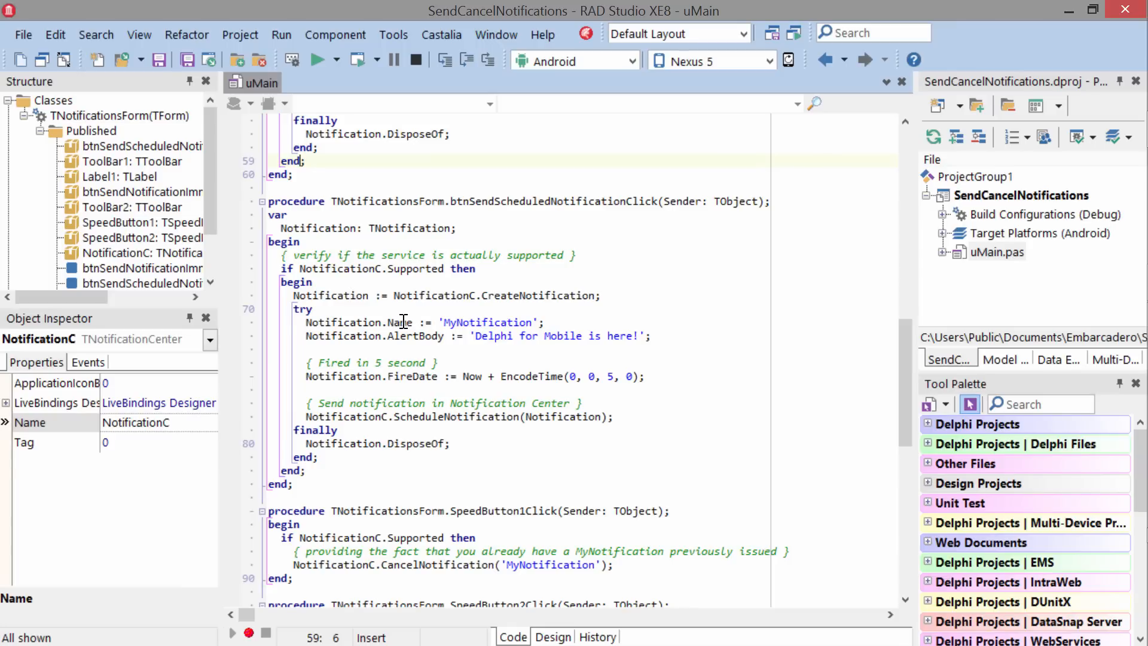
mouse_move(657, 364)
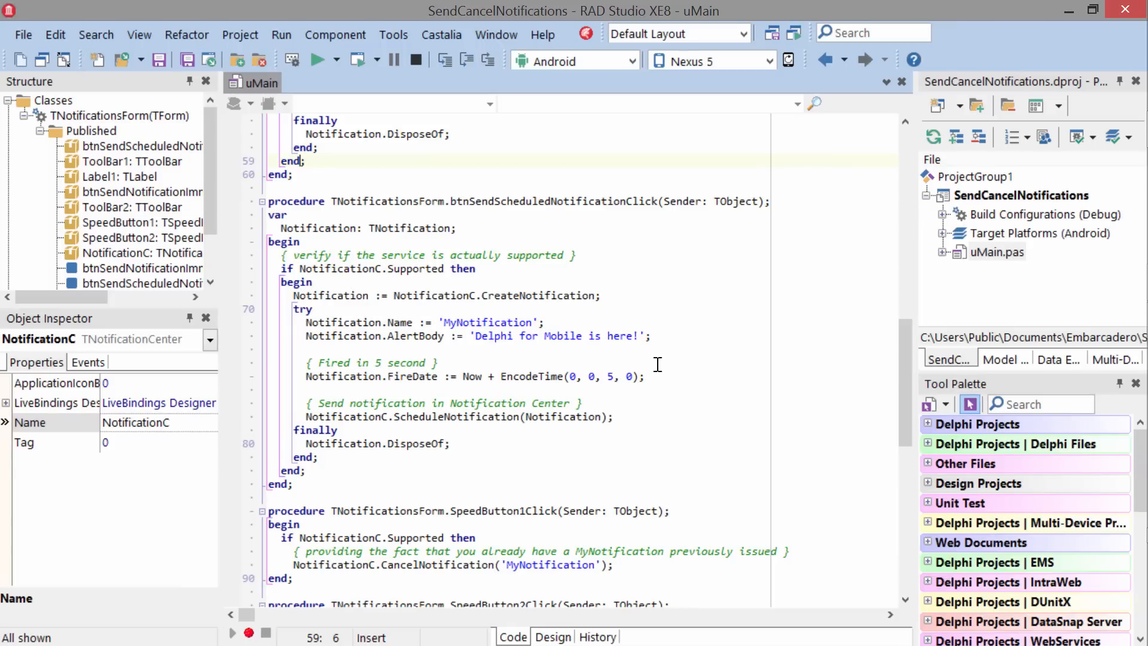
scroll(down, 3)
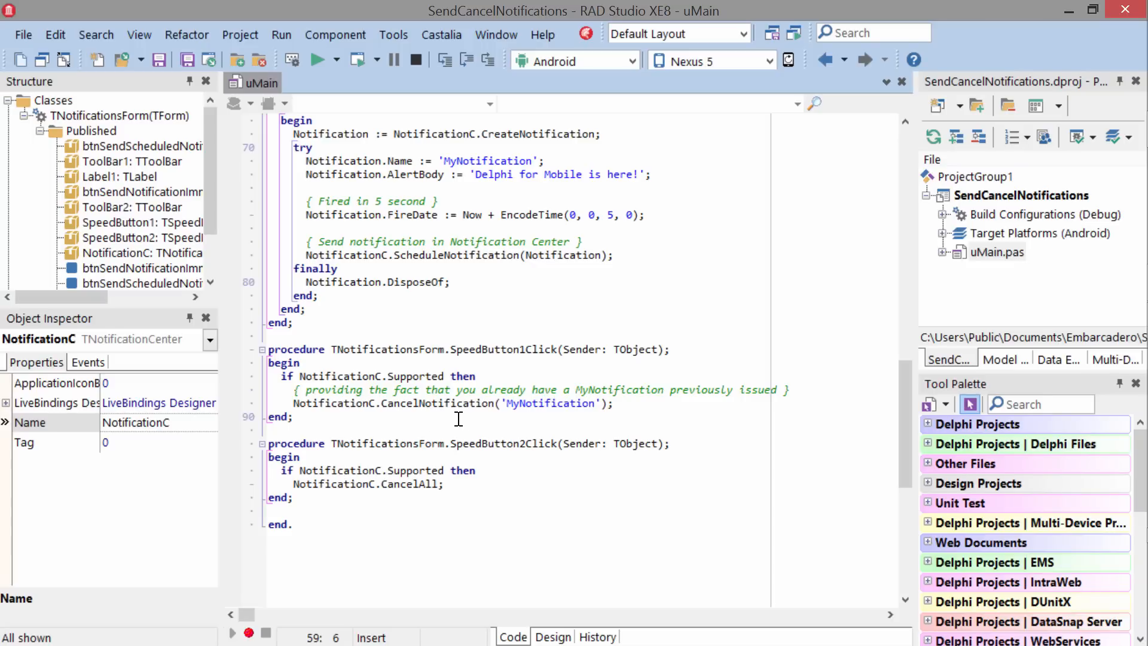
mouse_move(381, 368)
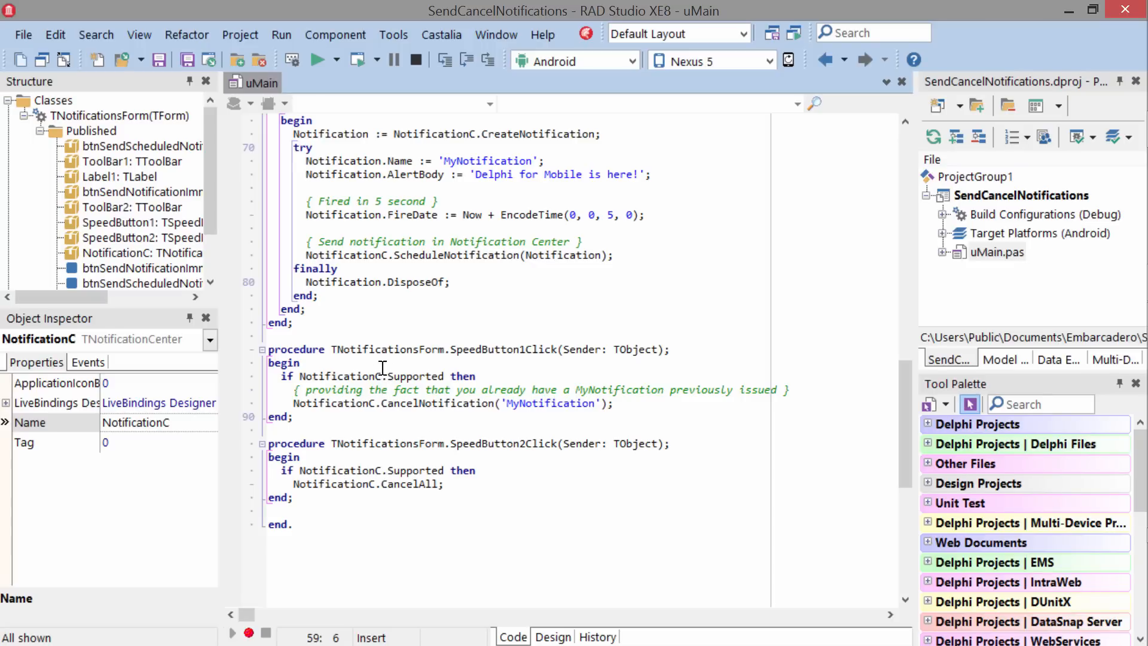
mouse_move(540, 378)
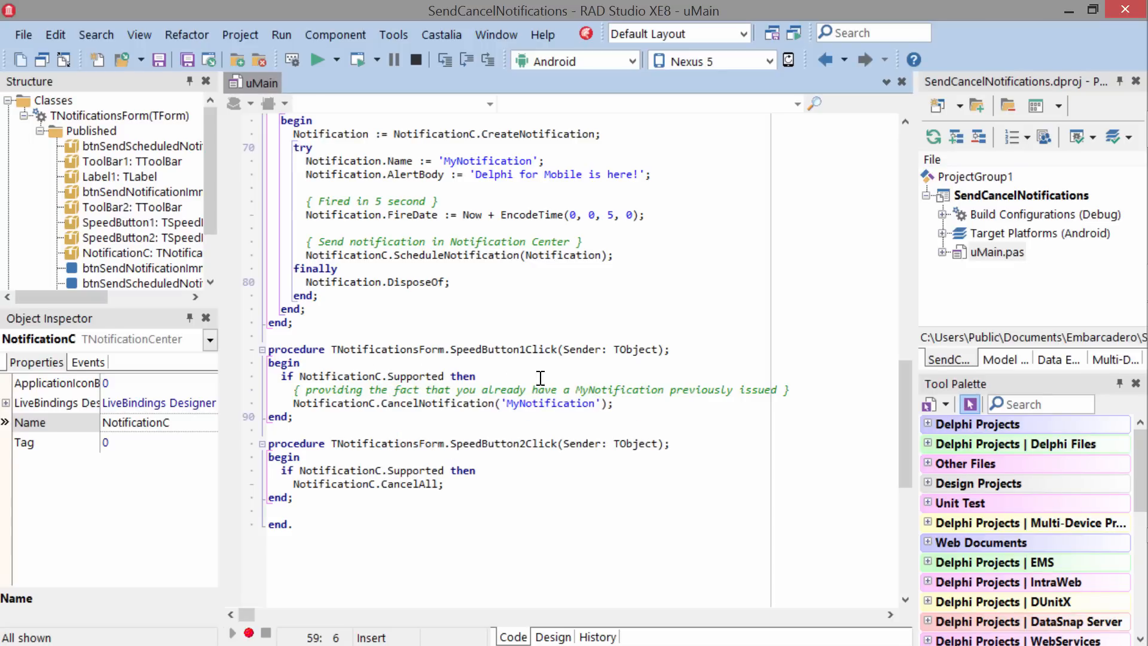
mouse_move(549, 404)
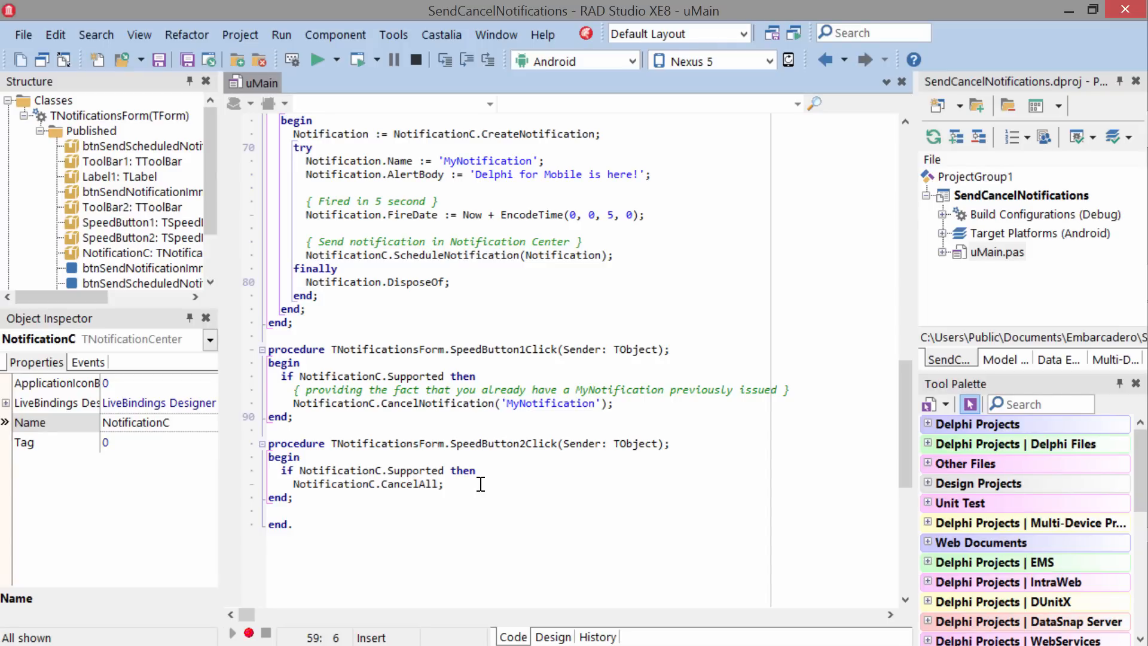
- Run the project to build and deploy the Notifications app to the Android device
click(320, 59)
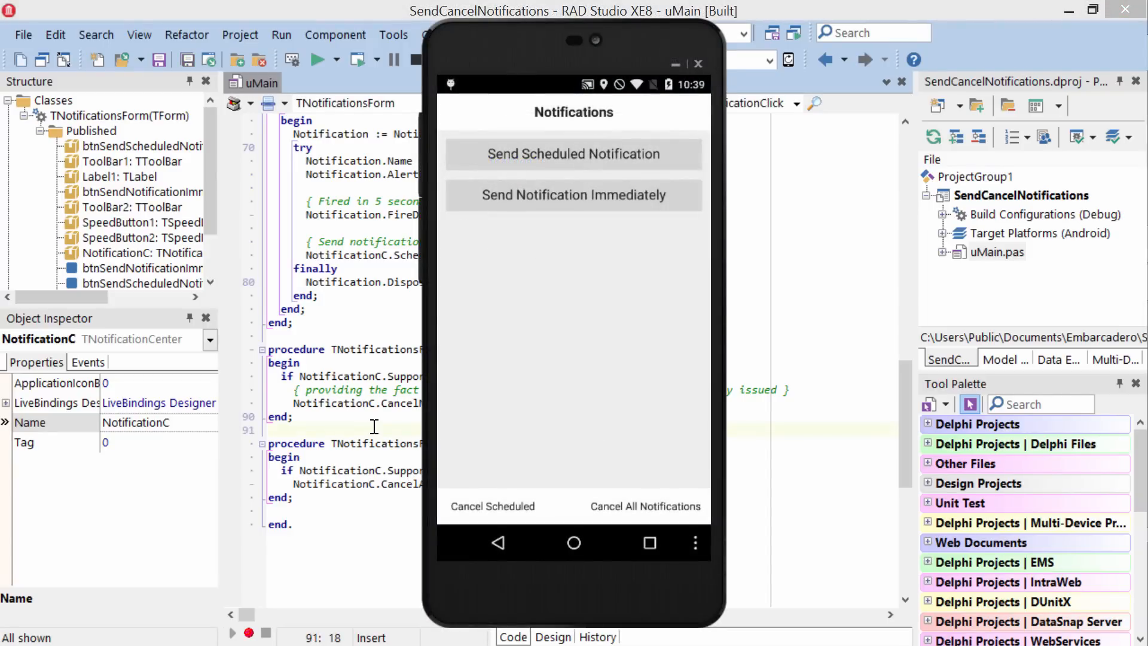